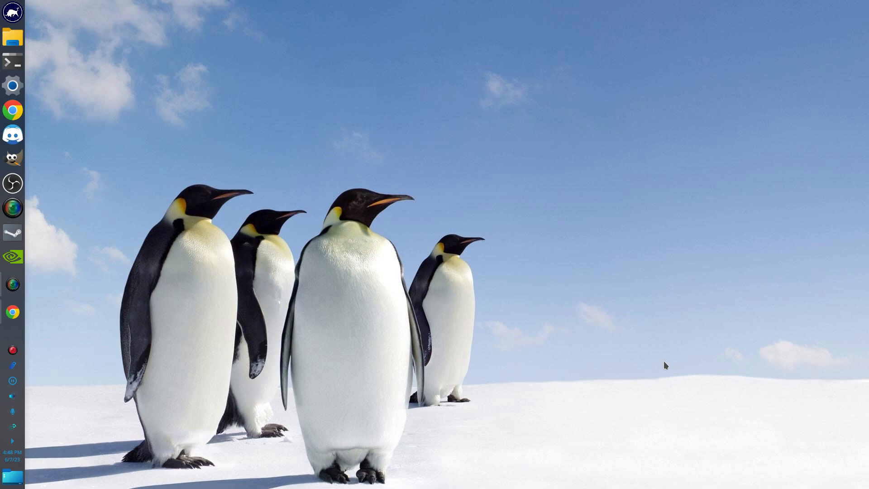
pyautogui.moveTo(432, 210)
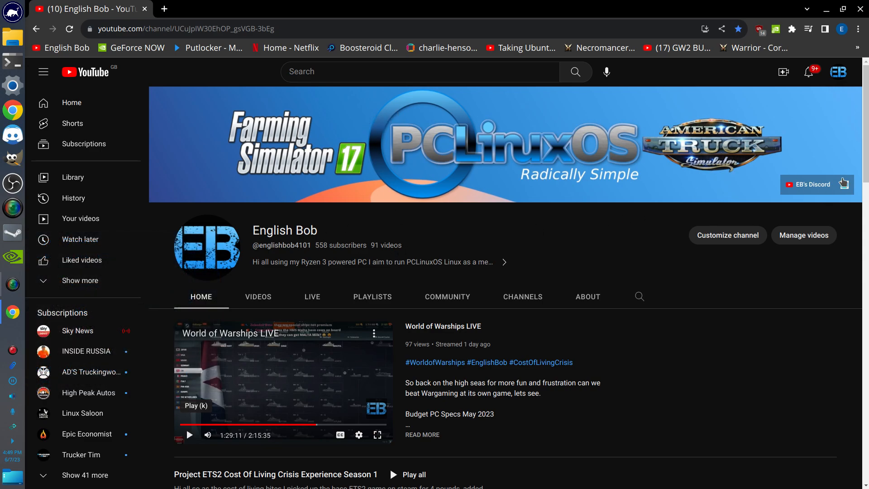
pyautogui.moveTo(842, 188)
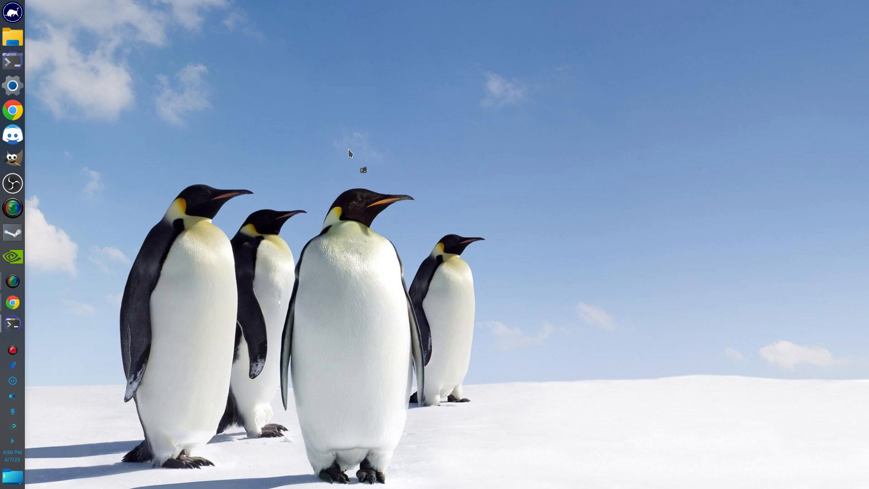
pyautogui.click(12, 61)
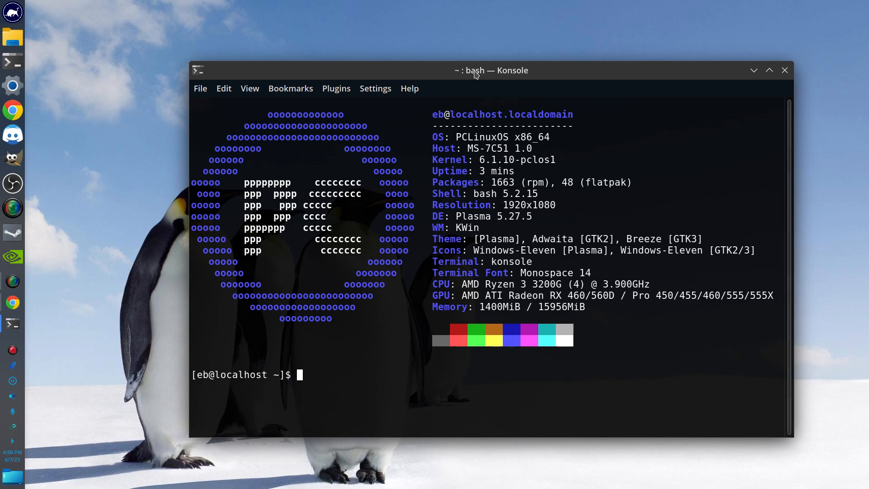
pyautogui.click(784, 70)
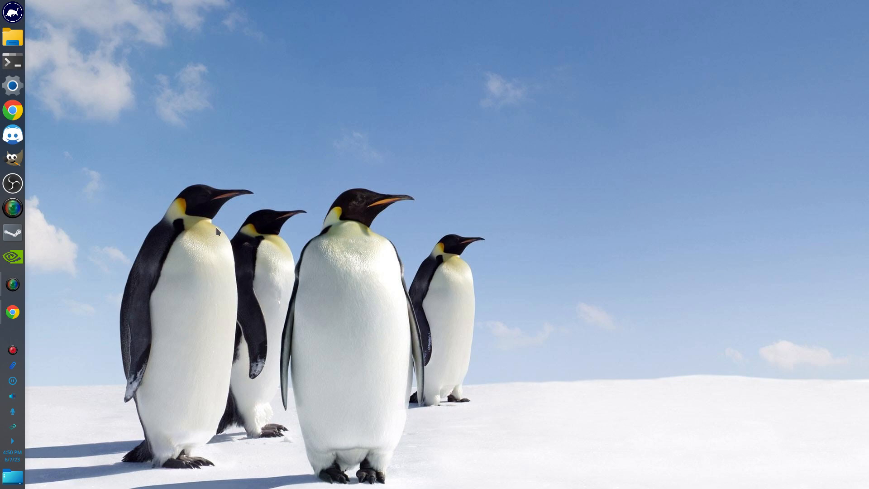
pyautogui.moveTo(136, 195)
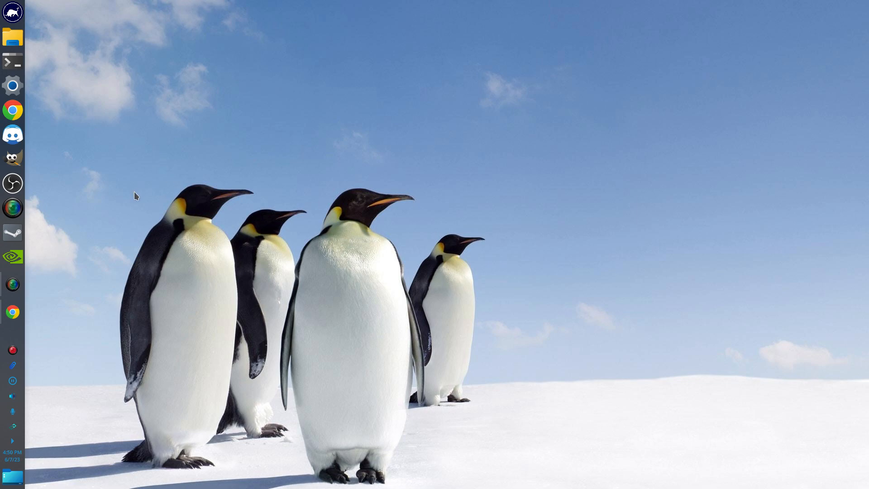